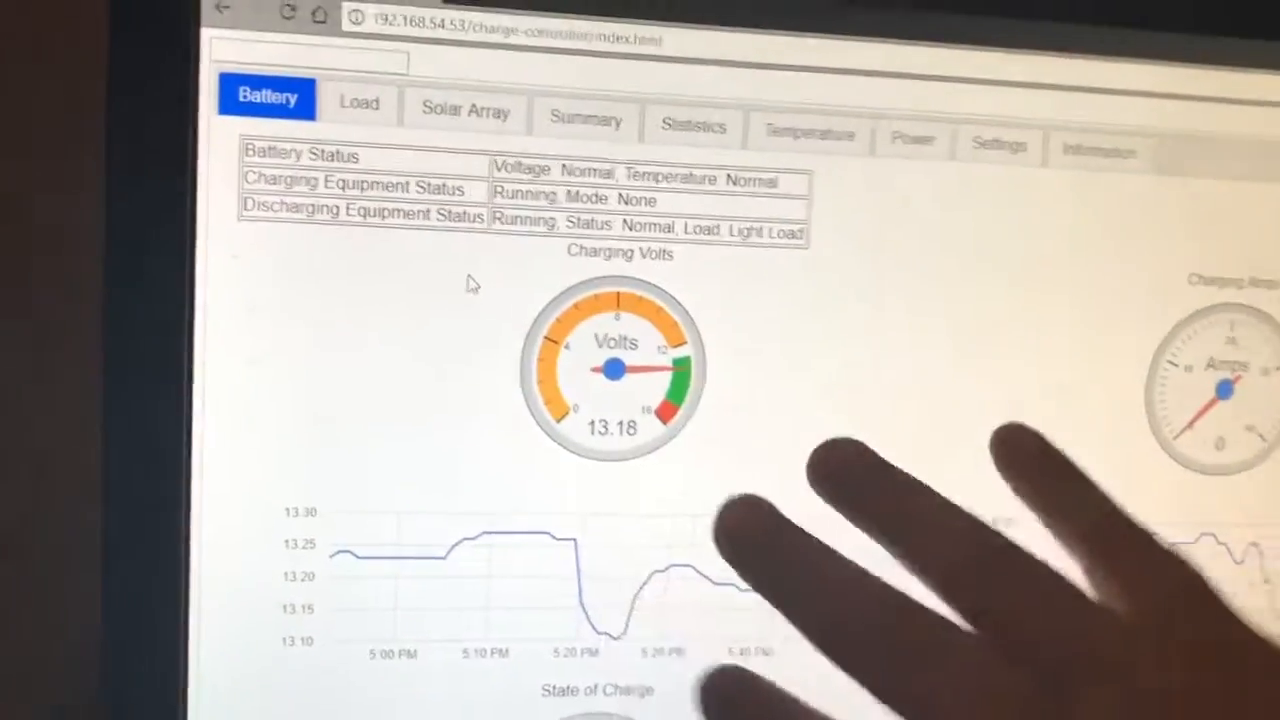
{"action": "scroll", "scroll_direction": "down", "scroll_amount": 3}
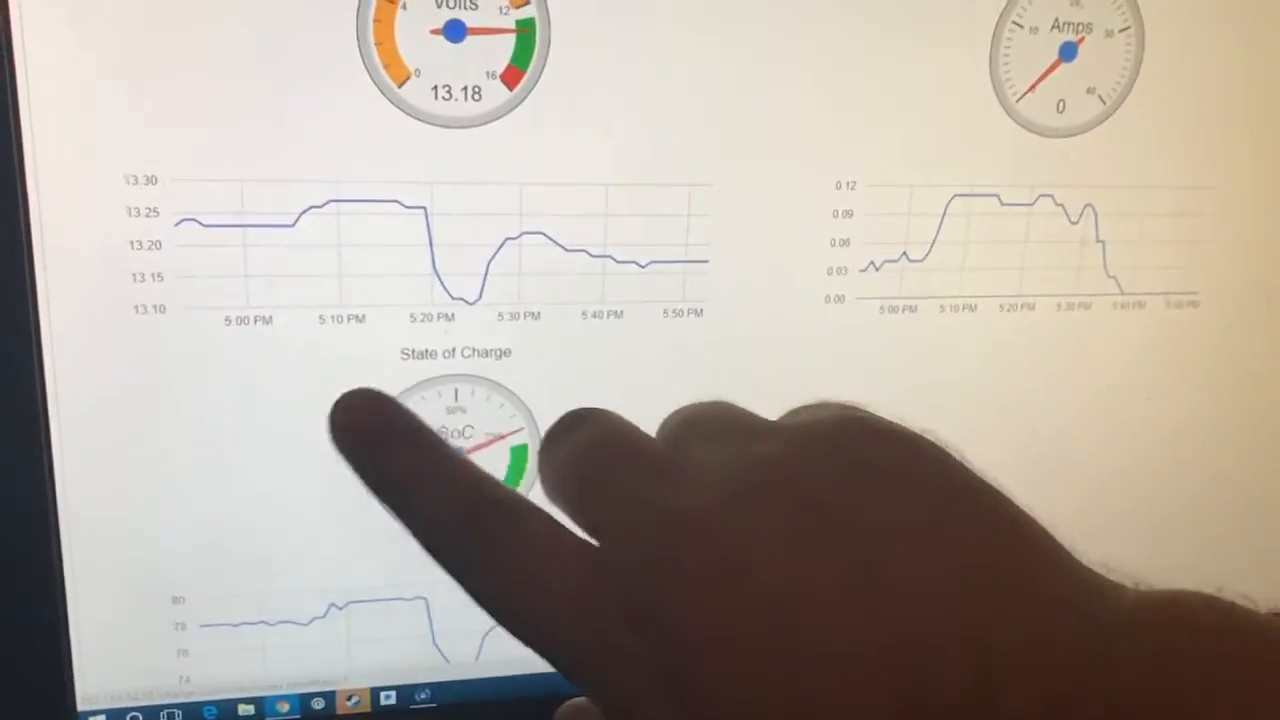